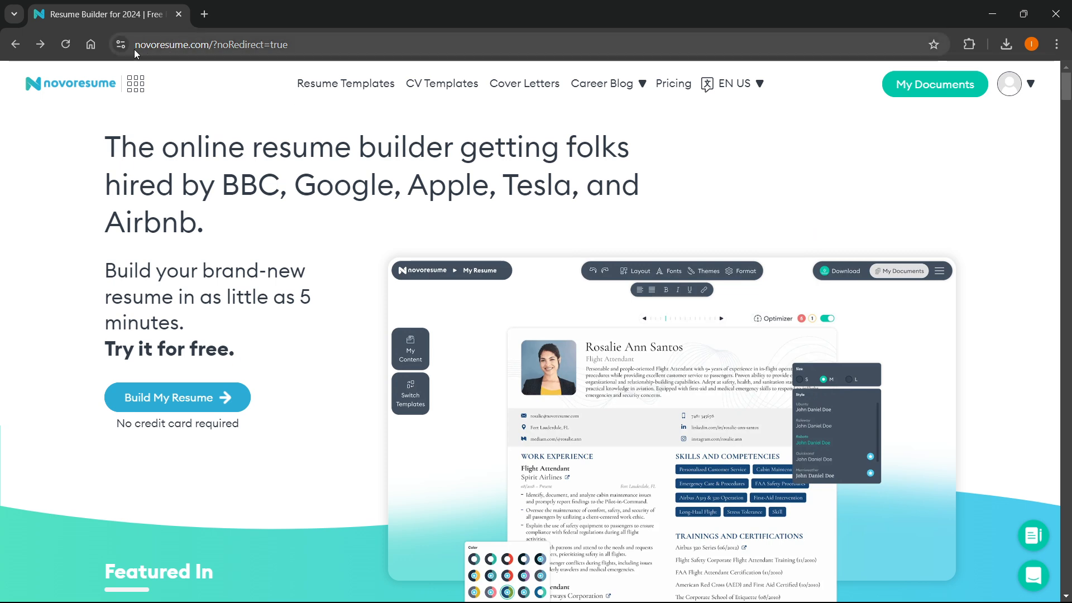
pyautogui.moveTo(322, 57)
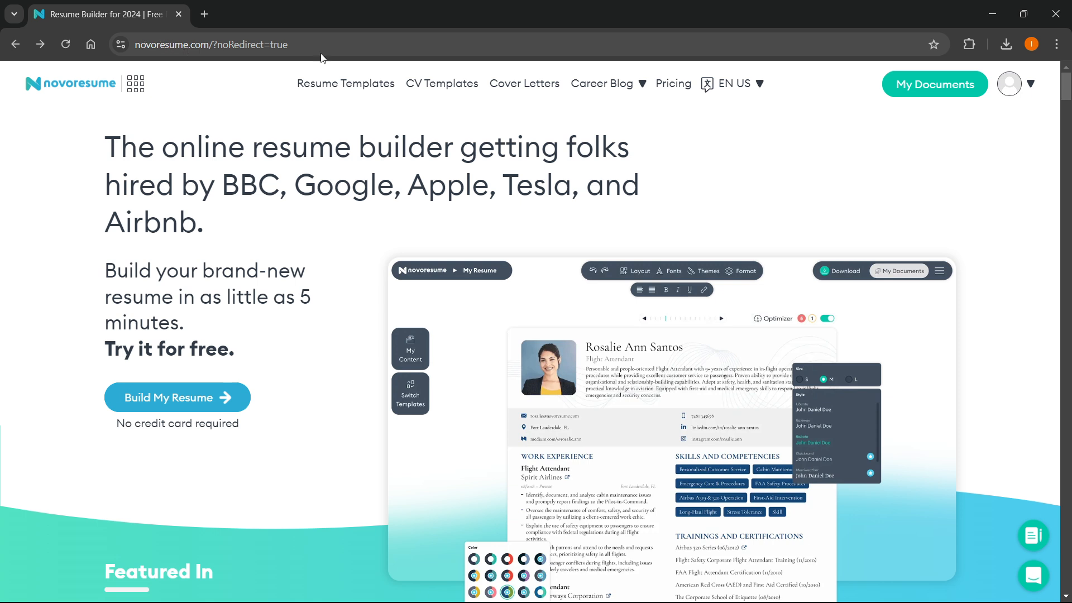
# Open Resume Templates and scroll to the Creative, Basic, Skill-Based and Minimalist cards.
pyautogui.click(1032, 85)
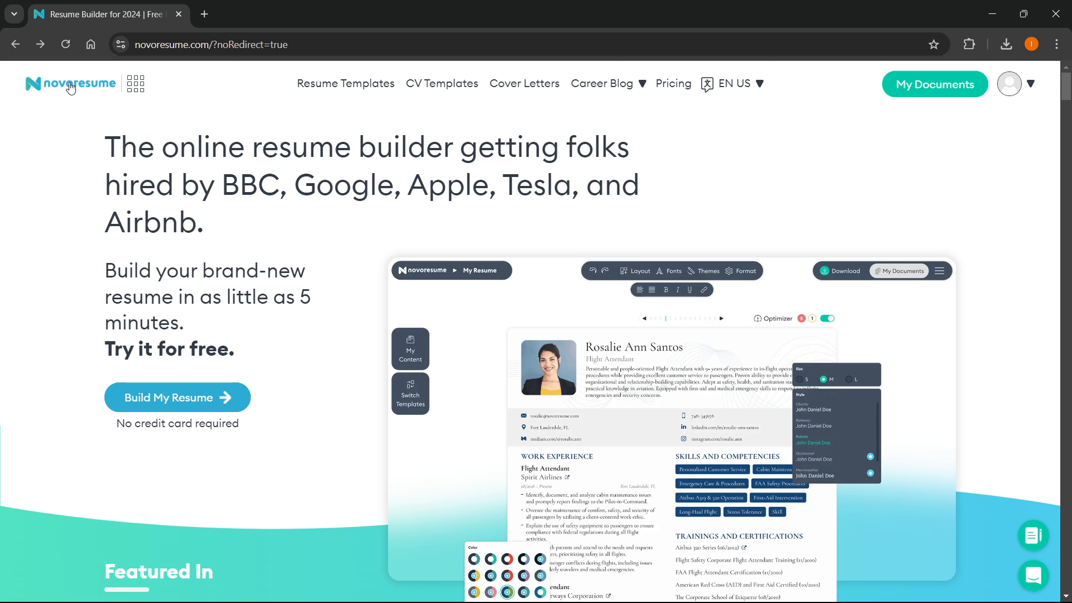
pyautogui.click(70, 84)
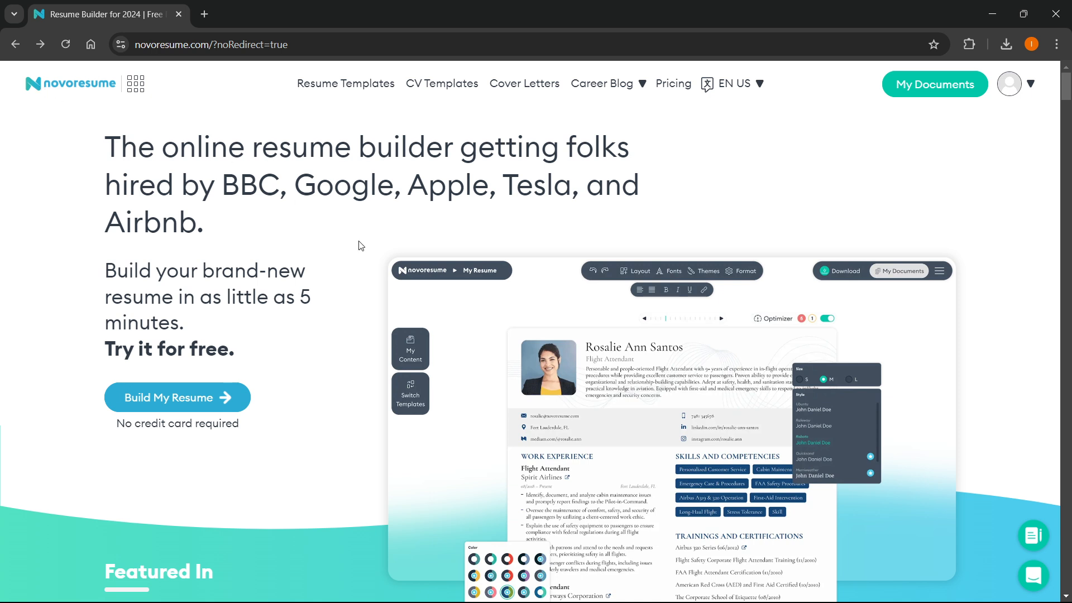
pyautogui.moveTo(515, 226)
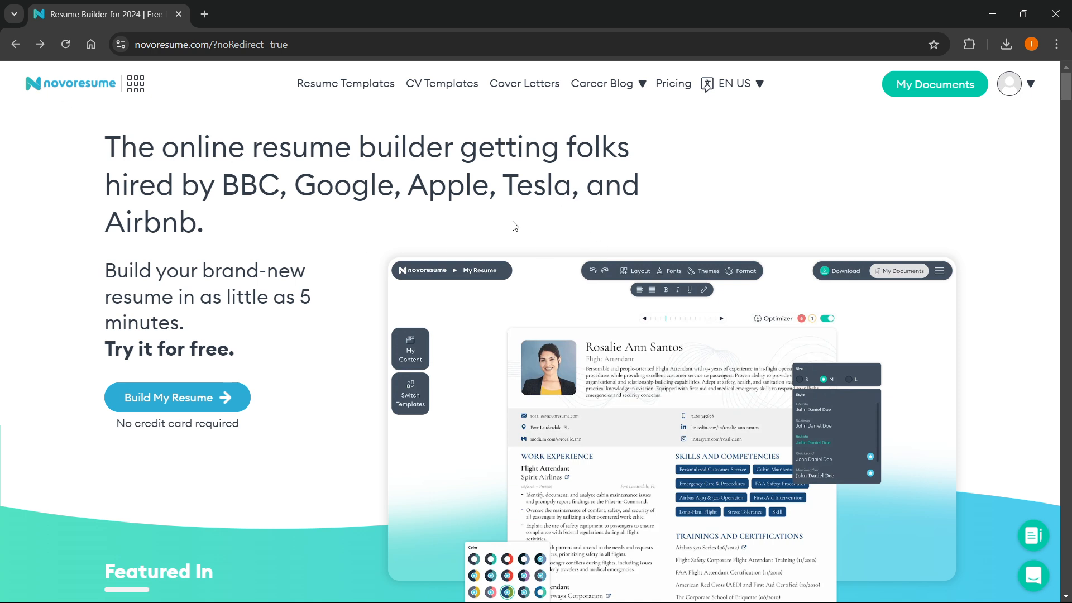
pyautogui.moveTo(345, 83)
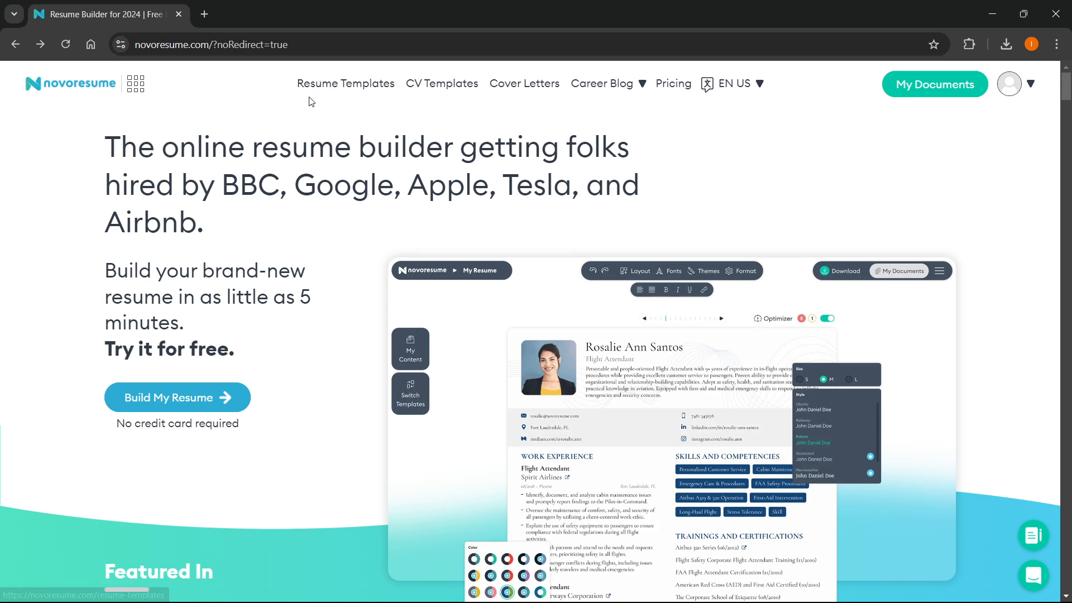
pyautogui.click(345, 84)
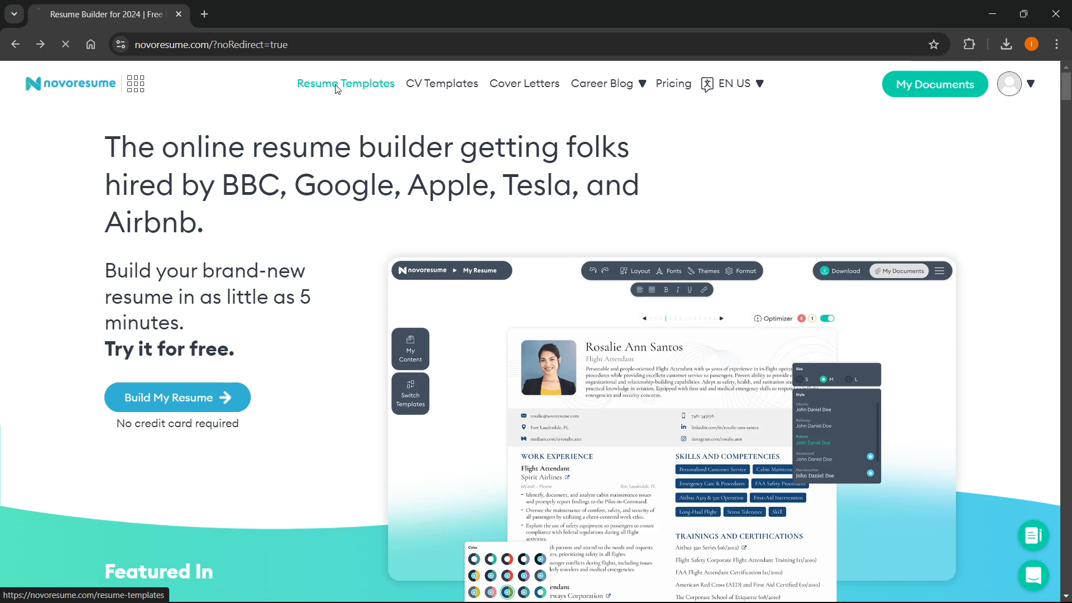
pyautogui.click(345, 83)
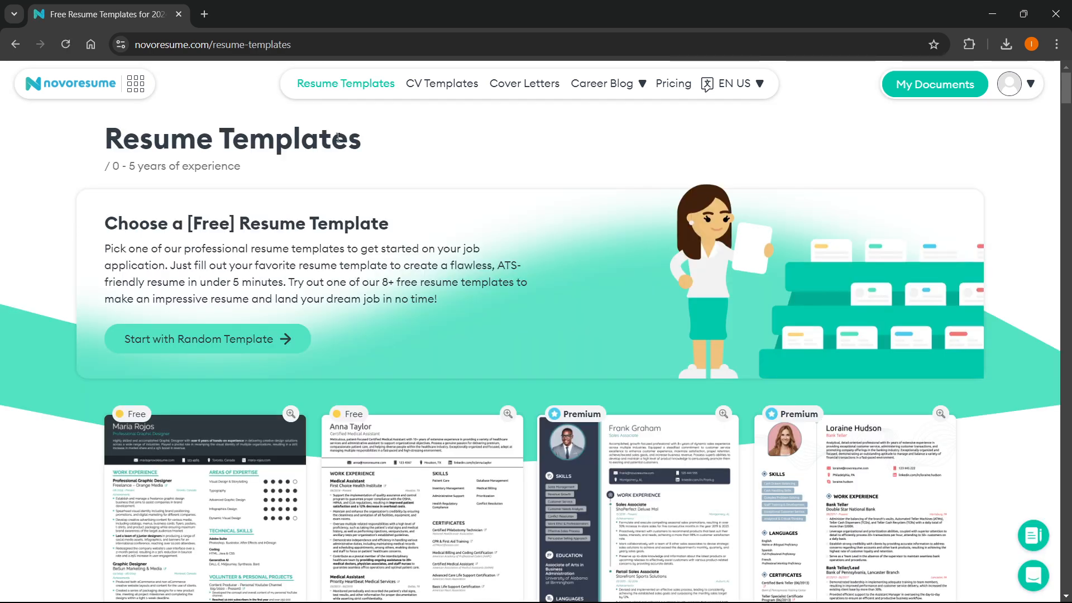
pyautogui.moveTo(290, 341)
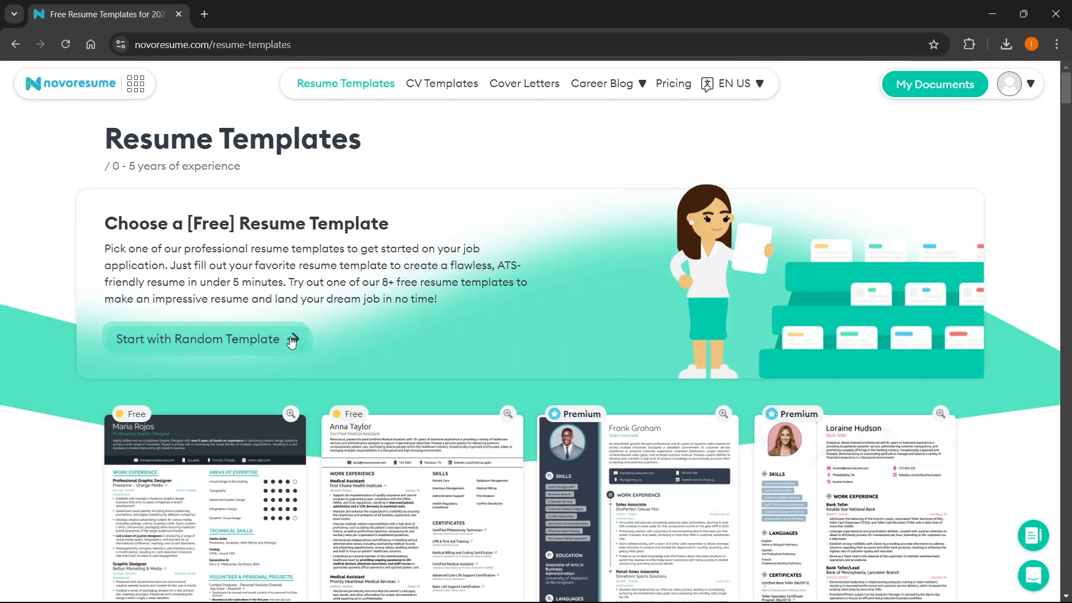
pyautogui.scroll(-3)
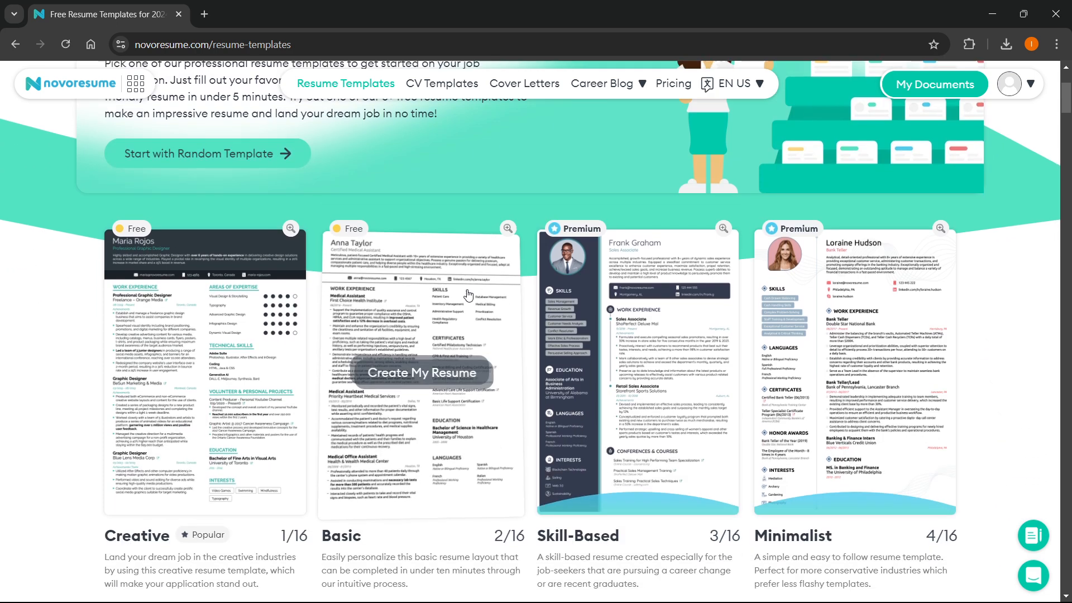
pyautogui.scroll(-3)
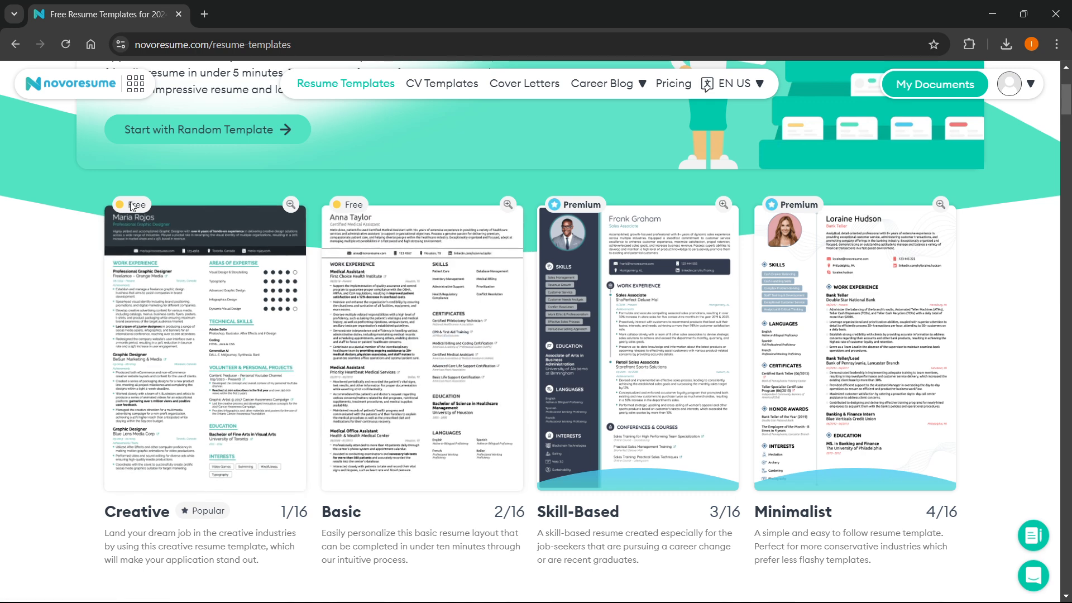
pyautogui.scroll(-3)
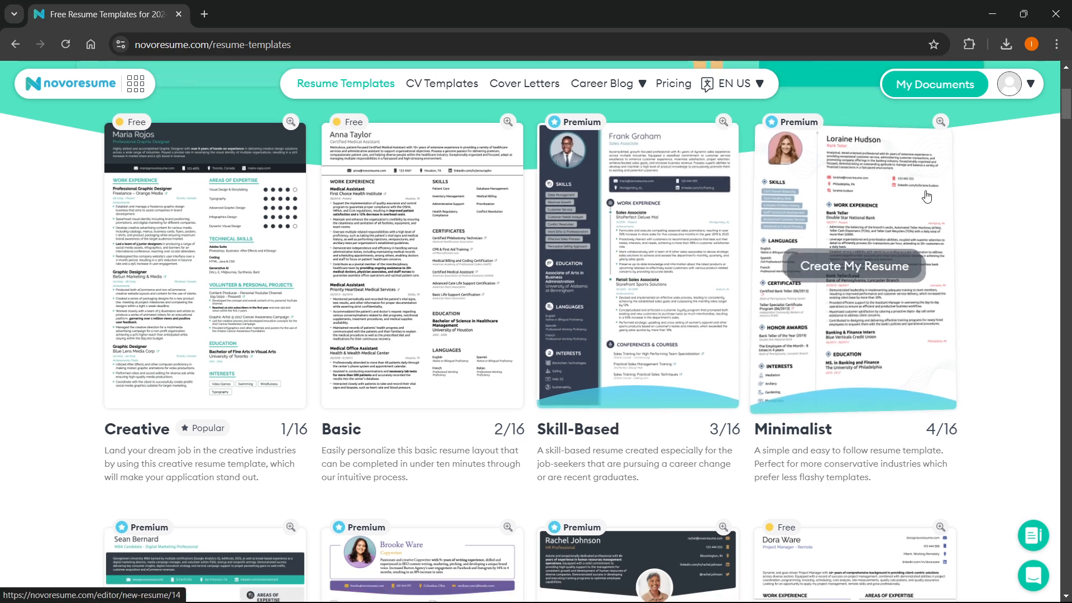
pyautogui.scroll(-3)
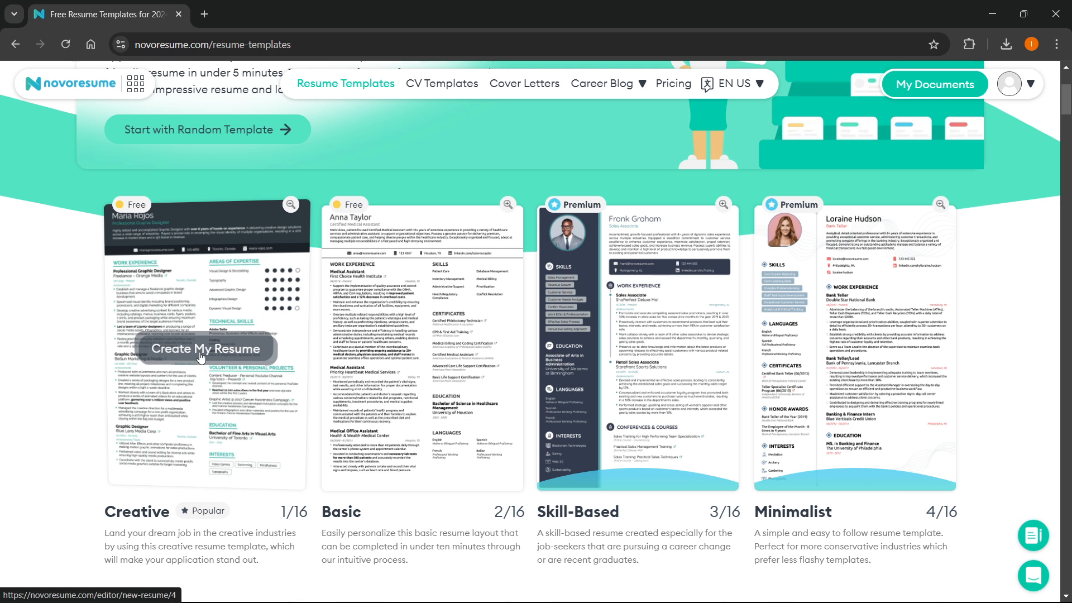
# Start a new resume from the Creative template and scroll down the editor.
pyautogui.click(206, 349)
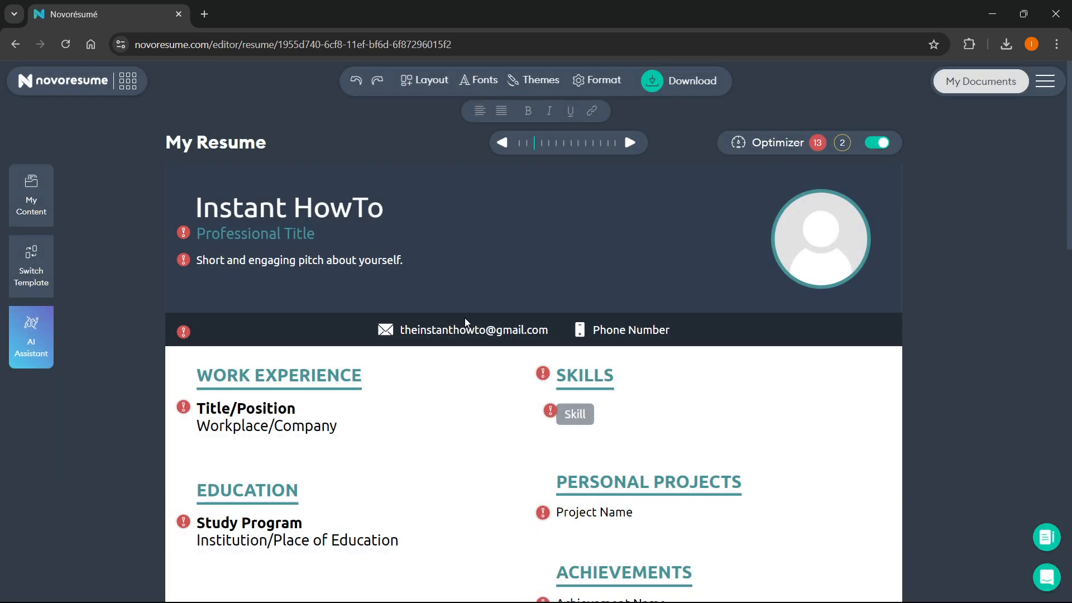
pyautogui.moveTo(470, 322)
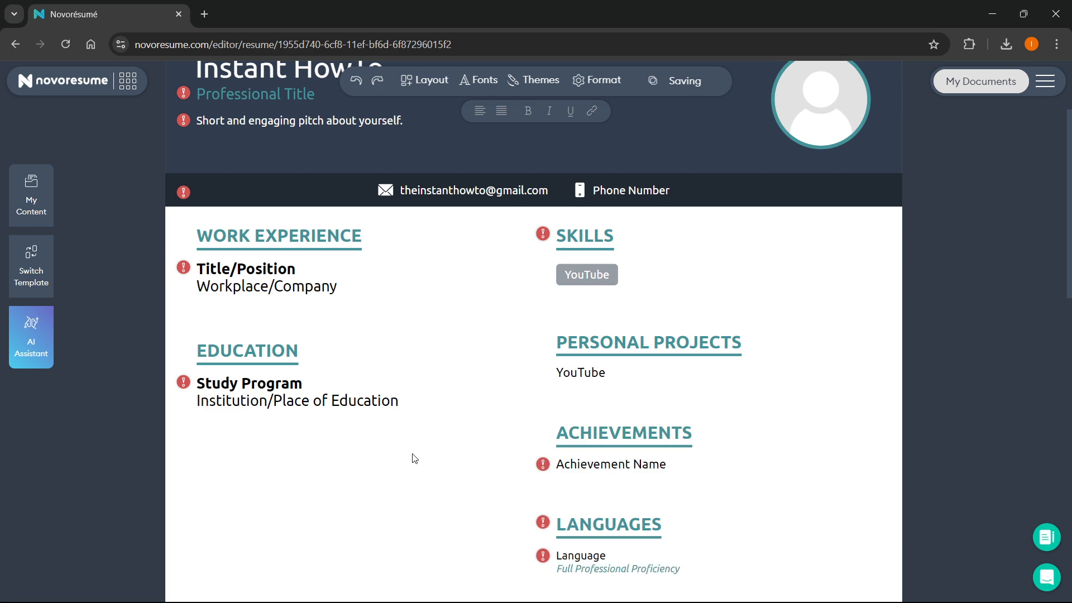
pyautogui.scroll(-3)
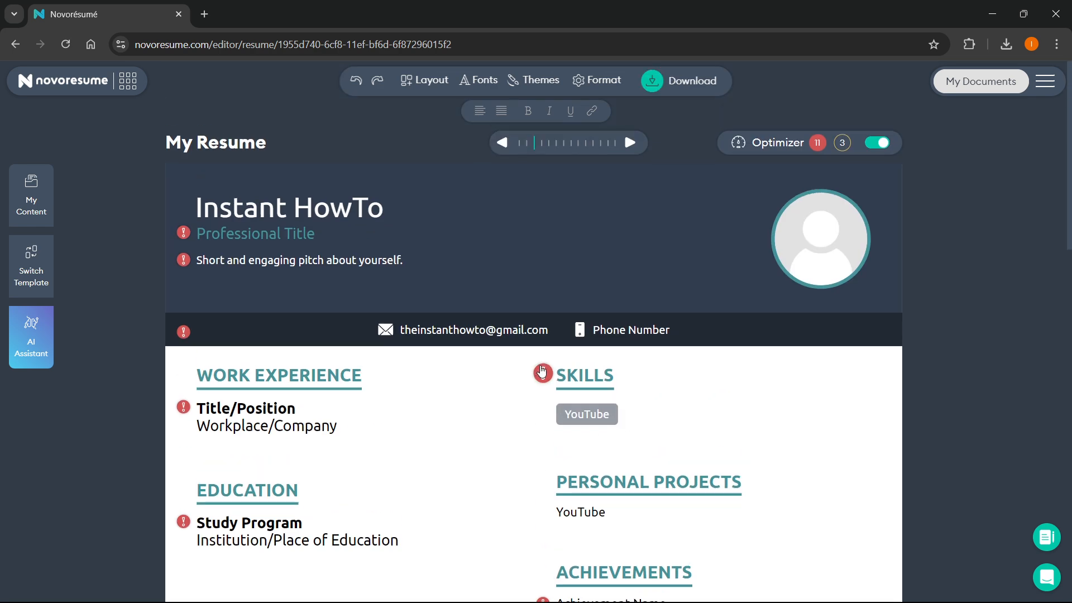
pyautogui.moveTo(654, 307)
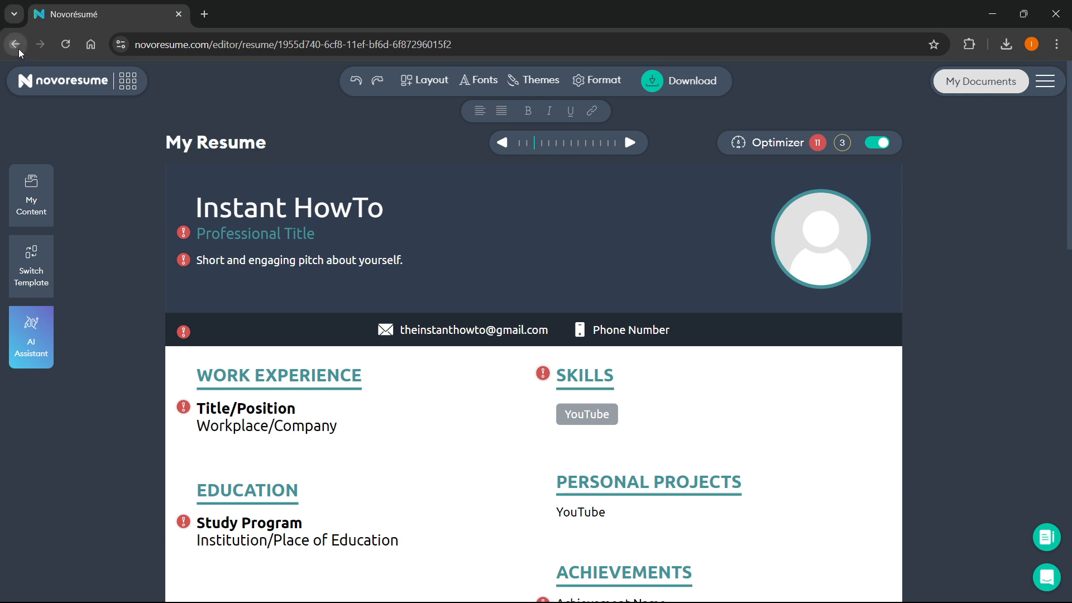
# Go back from the resume editor to the Resume Templates gallery.
pyautogui.click(15, 44)
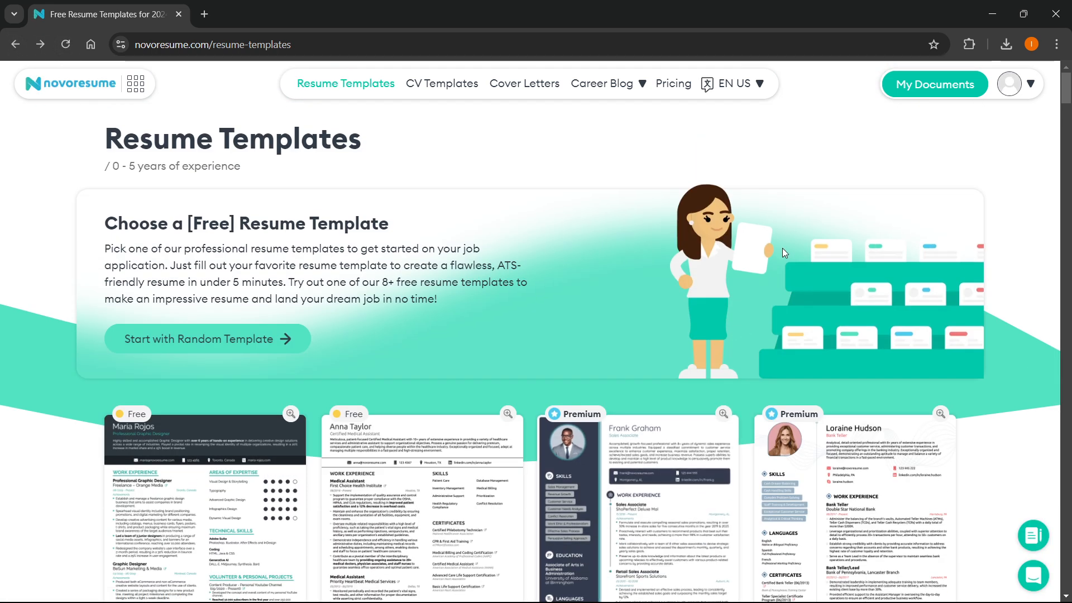
pyautogui.moveTo(629, 182)
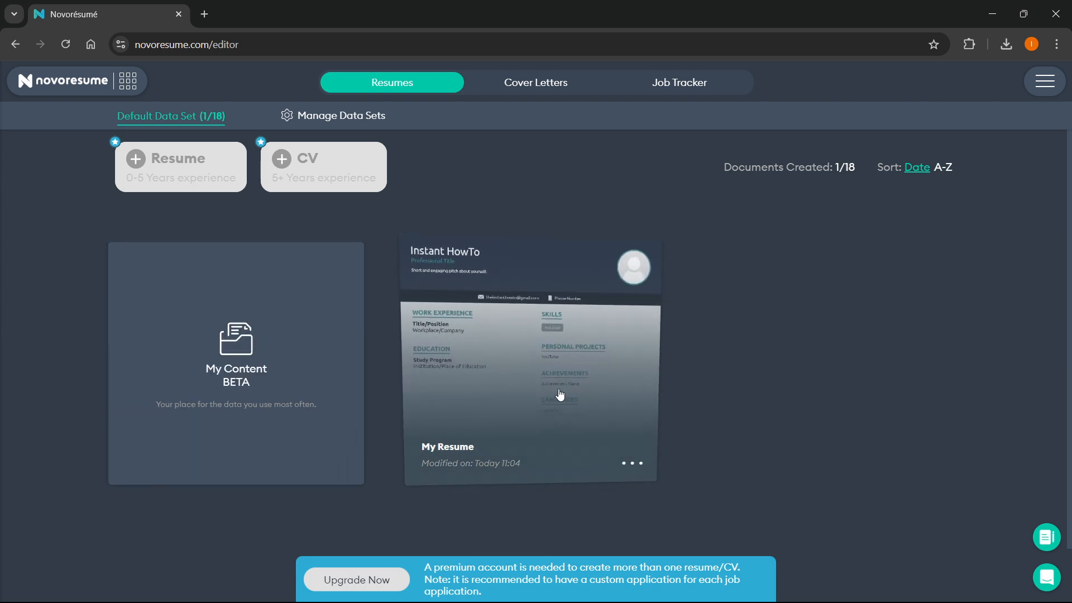
# Reopen My Resume from the dashboard and scroll down to its YouTube entries.
pyautogui.click(530, 363)
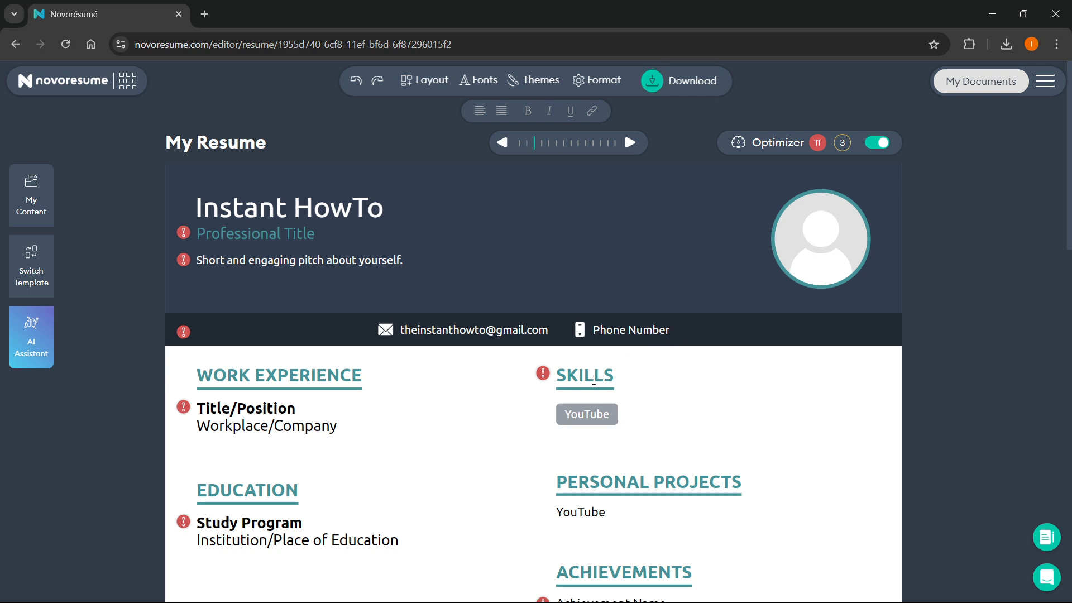
pyautogui.scroll(-3)
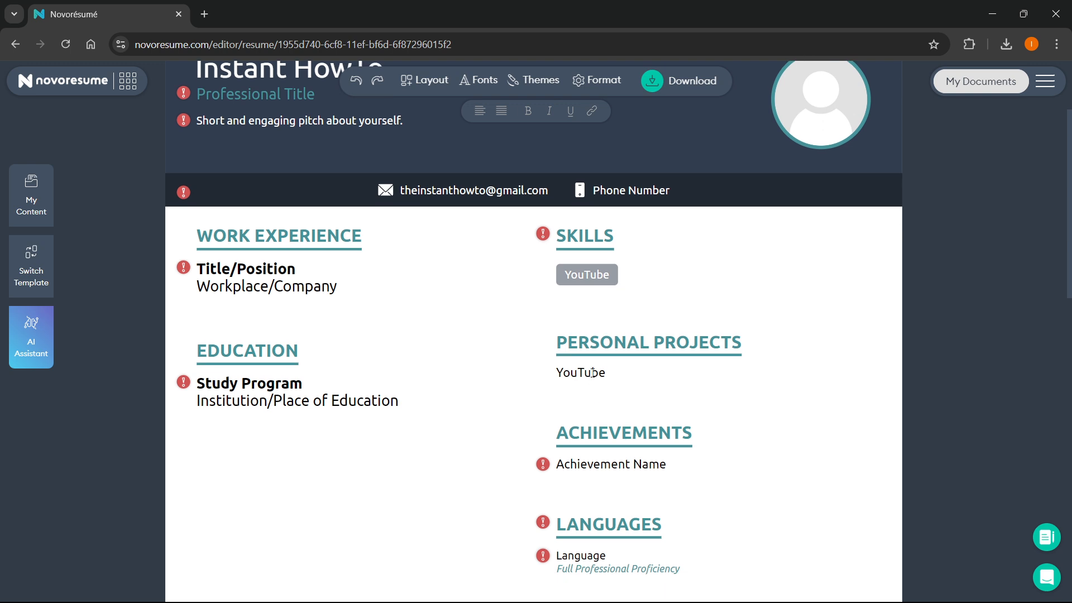